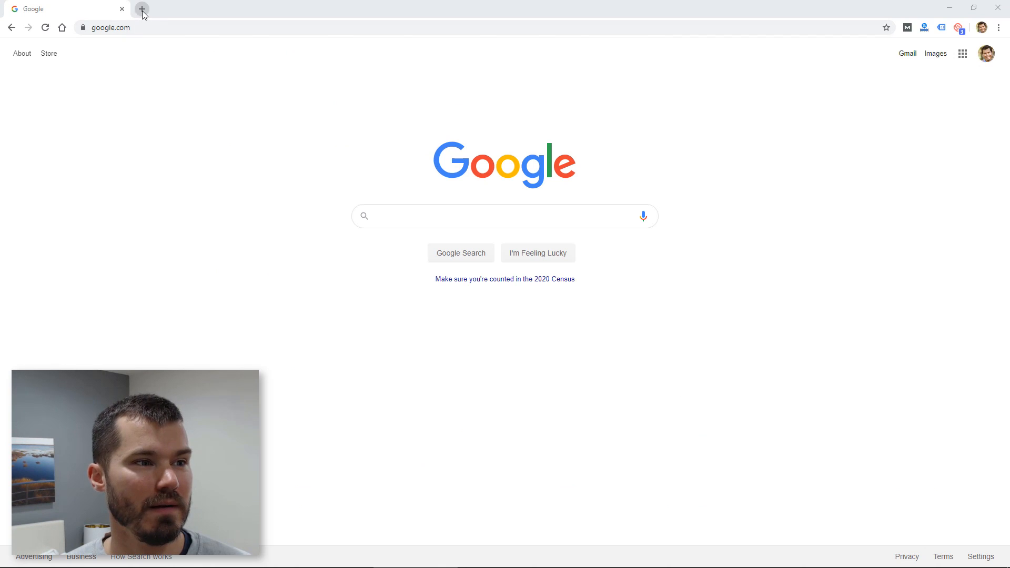
Open a new tab and enter 'buttercreamblossoms.com' in the address bar.
left_click(142, 8)
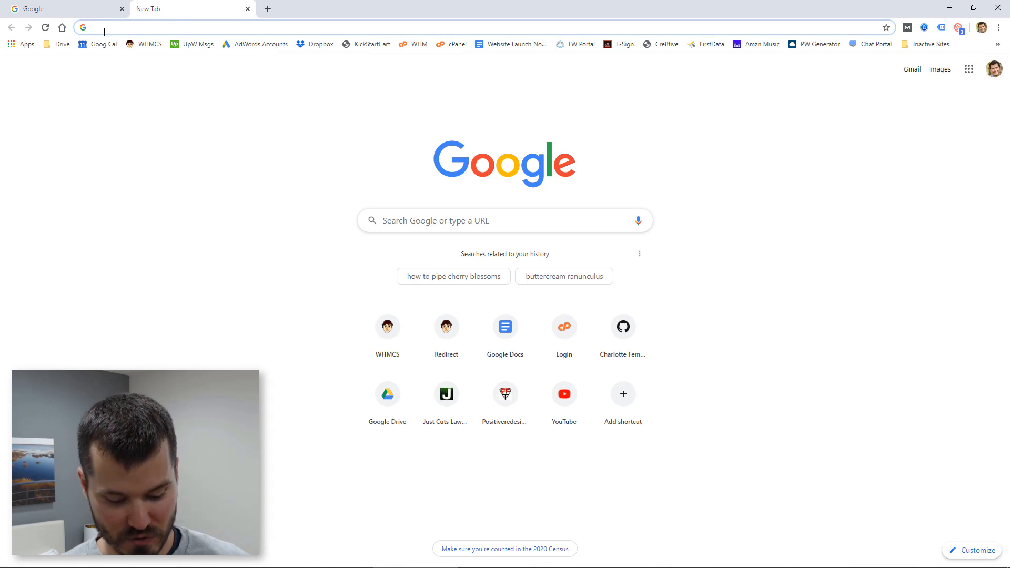
type("buttercreamblossoms.com")
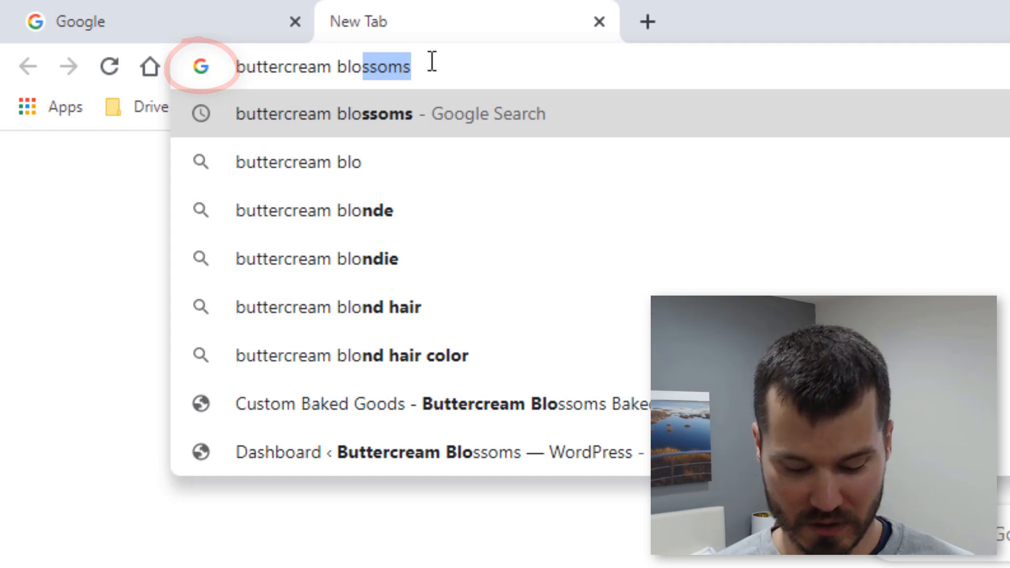
key("Enter")
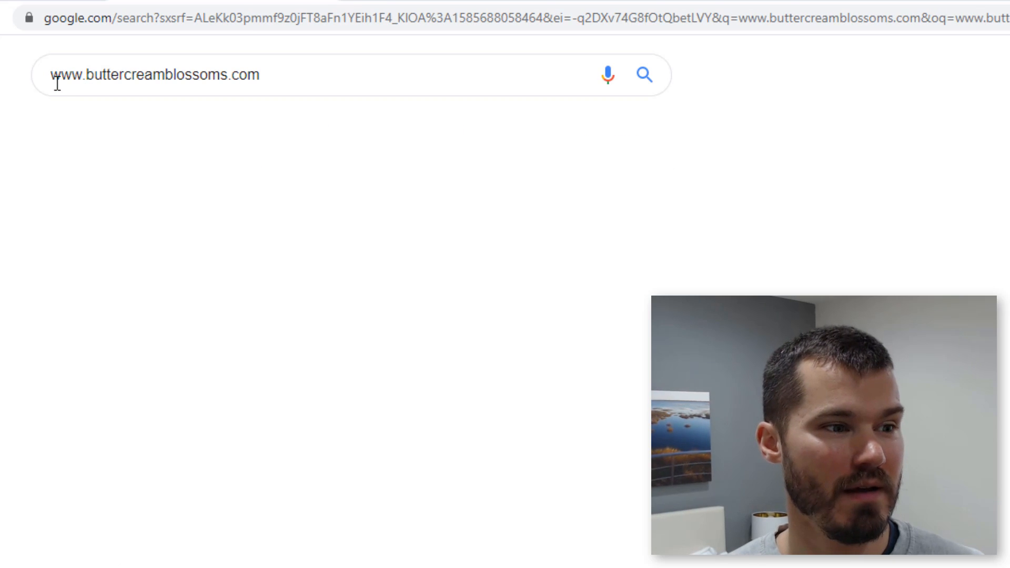
scroll("down", 3)
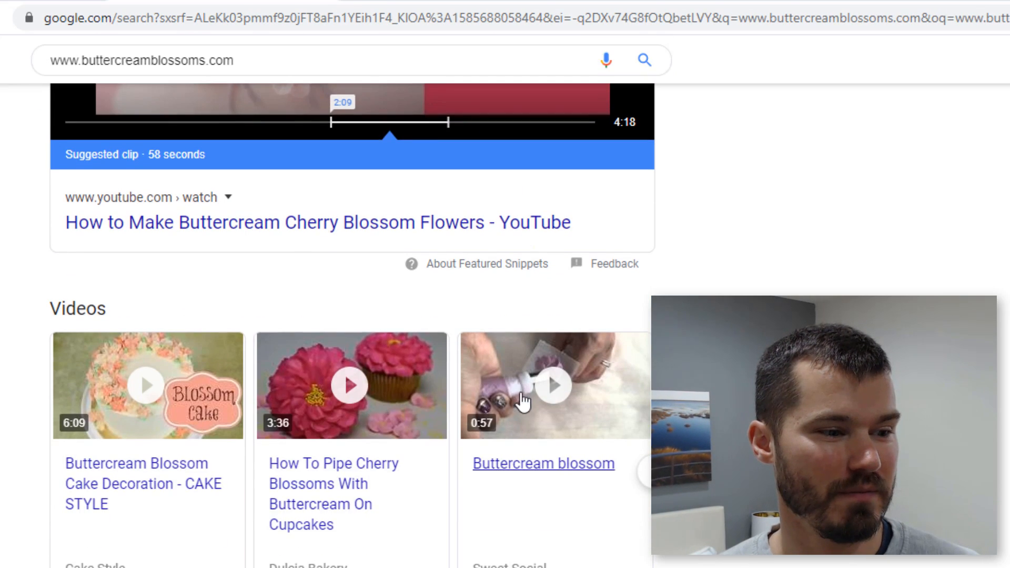
scroll("down", 3)
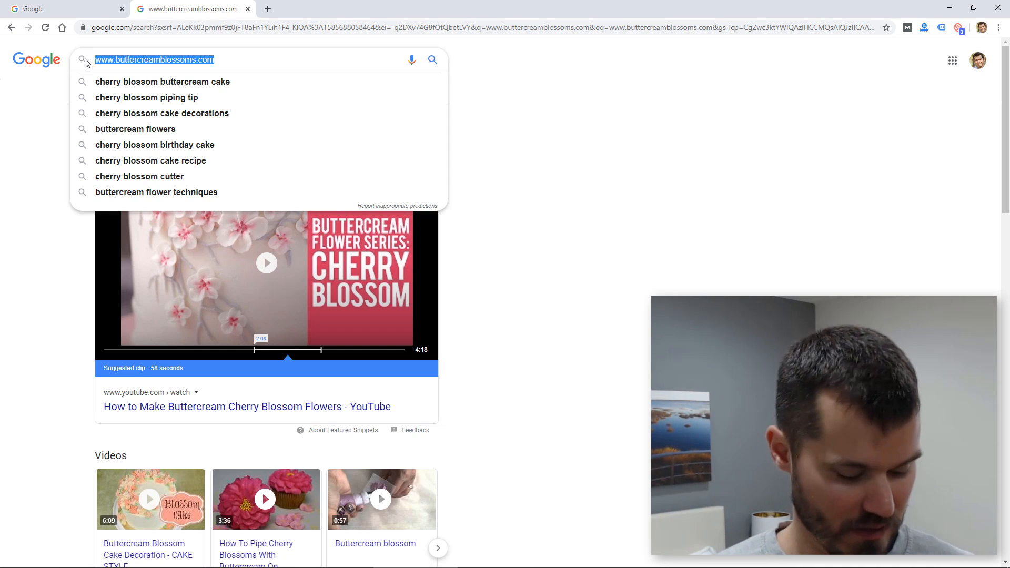
In a third tab, load buttercreamblossoms.com via the Custom Baked Goods suggestion.
left_click(267, 8)
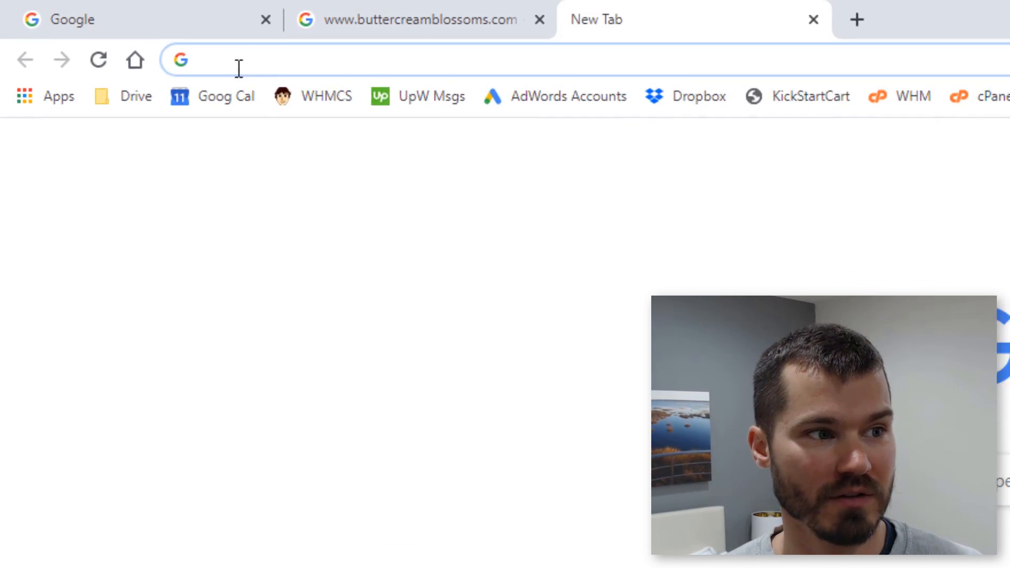
type("www.buttercreamblossoms.com")
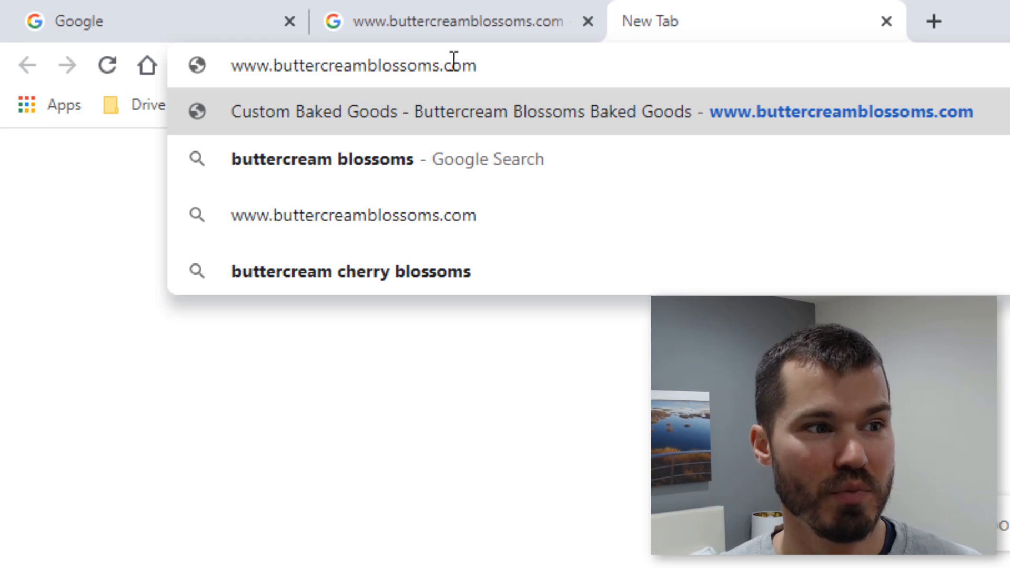
mouse_move(358, 69)
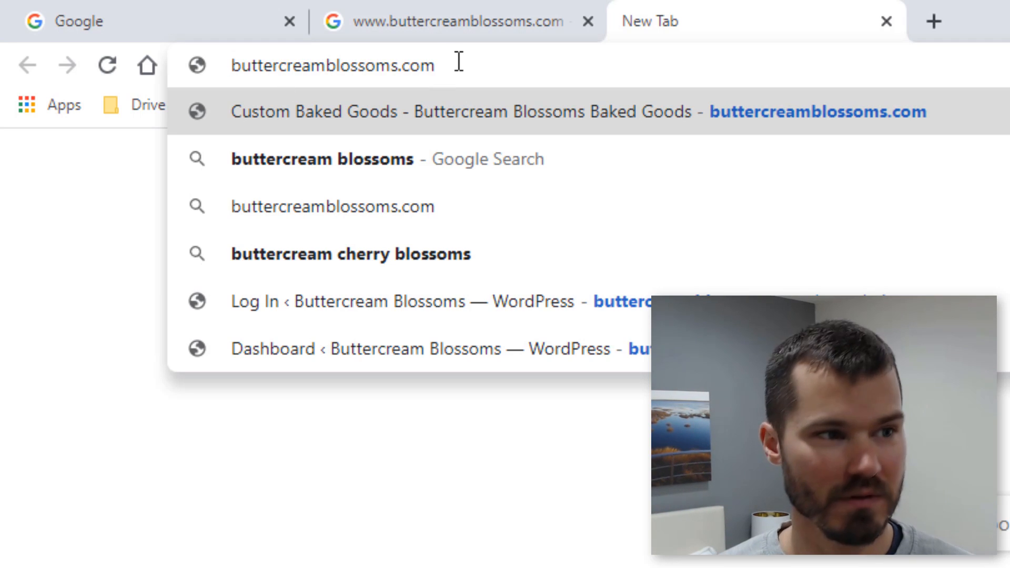
left_click(451, 111)
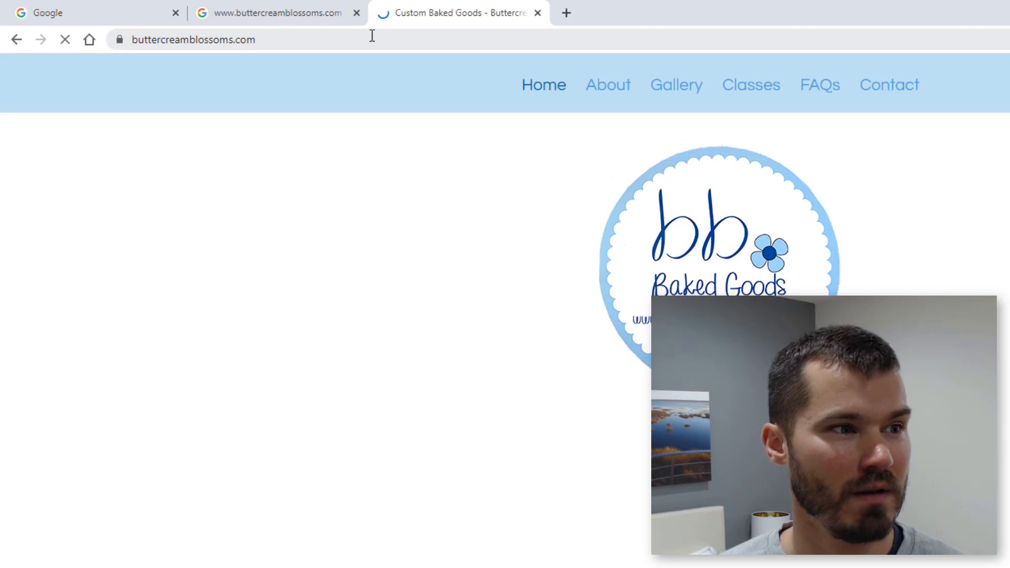